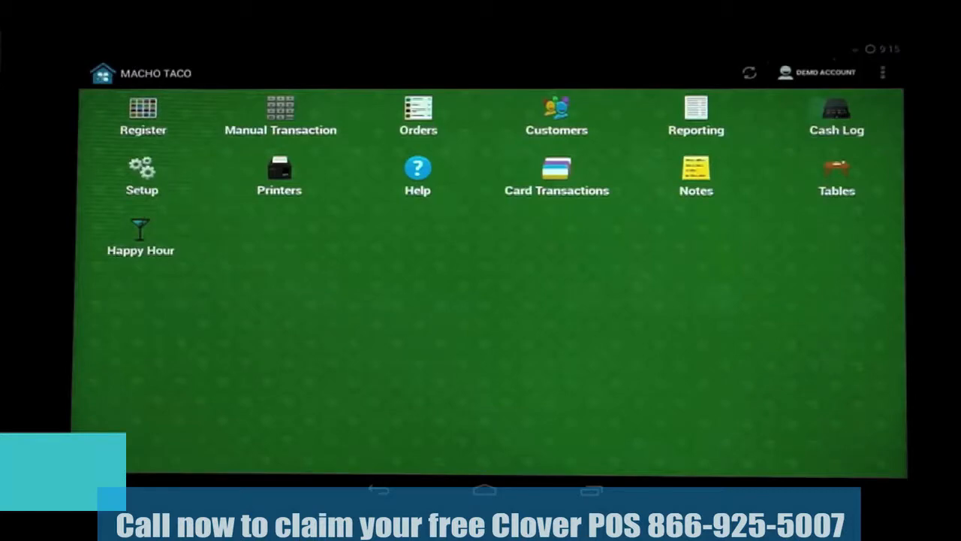
- Add a Busted Burrito with a Guacamole topping to a new register order
left_click(143, 109)
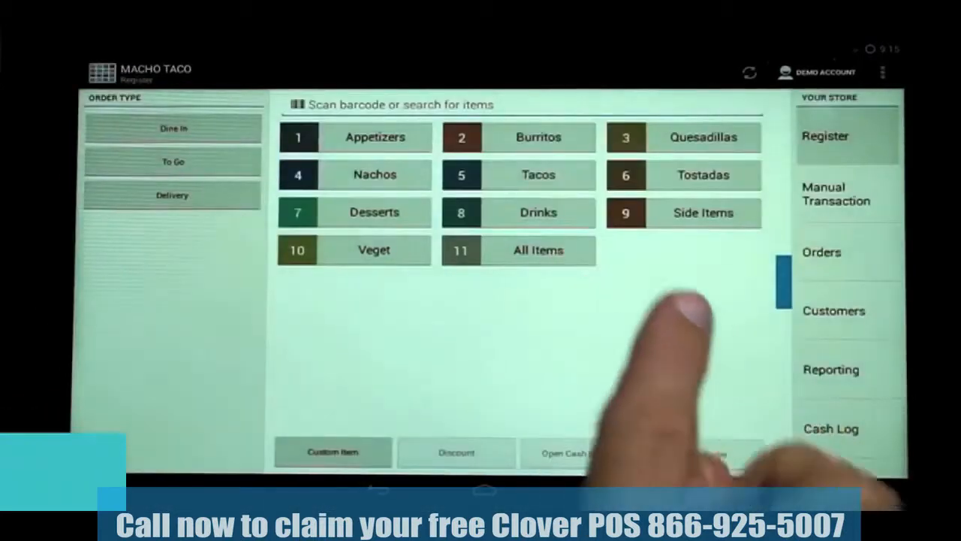
left_click(538, 137)
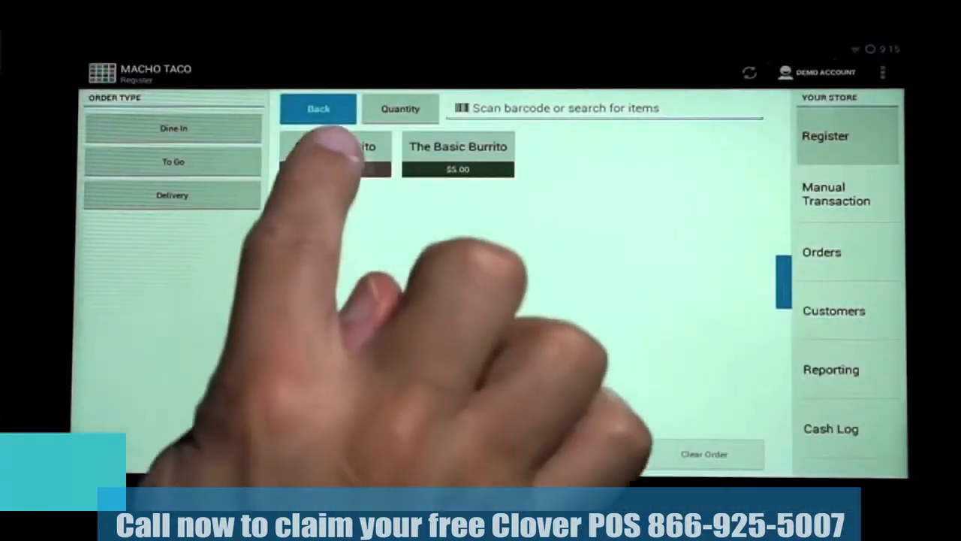
left_click(334, 158)
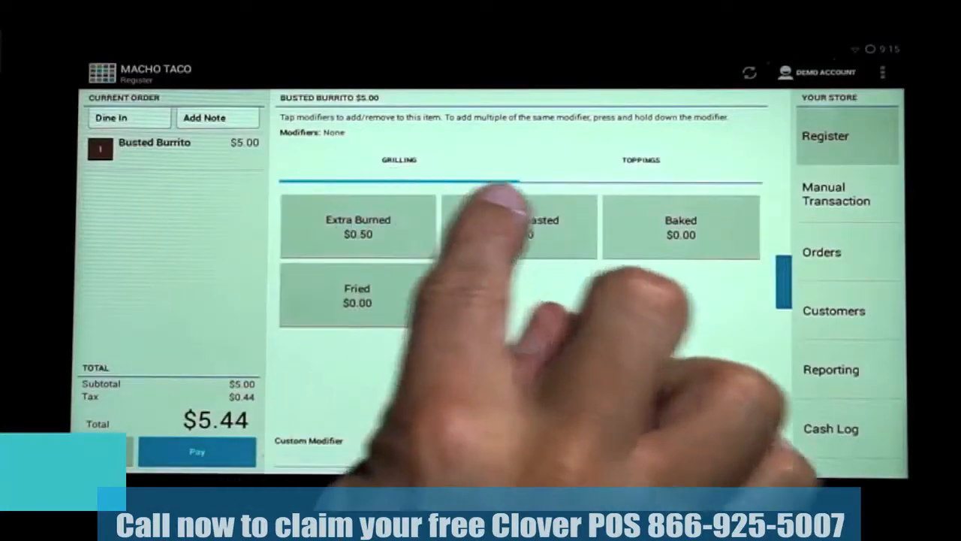
left_click(640, 159)
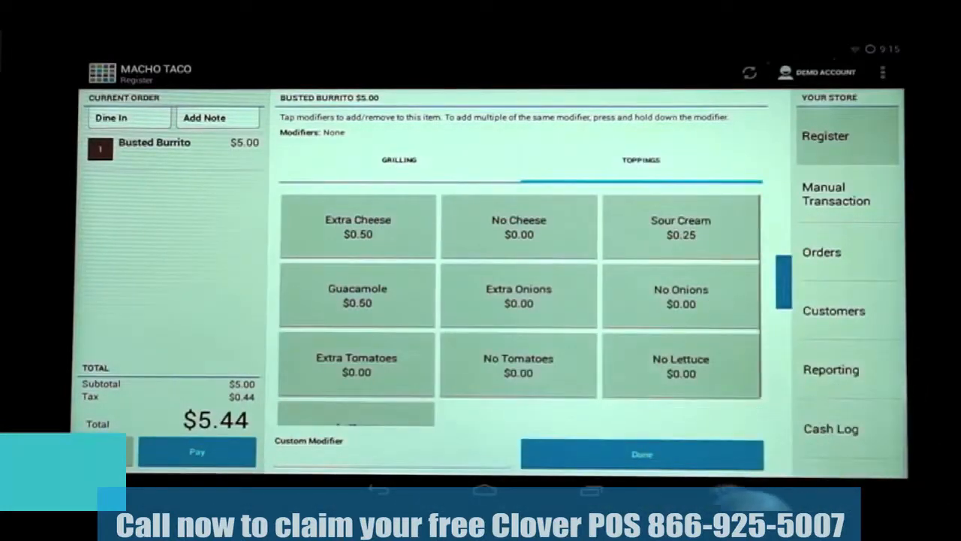
left_click(356, 294)
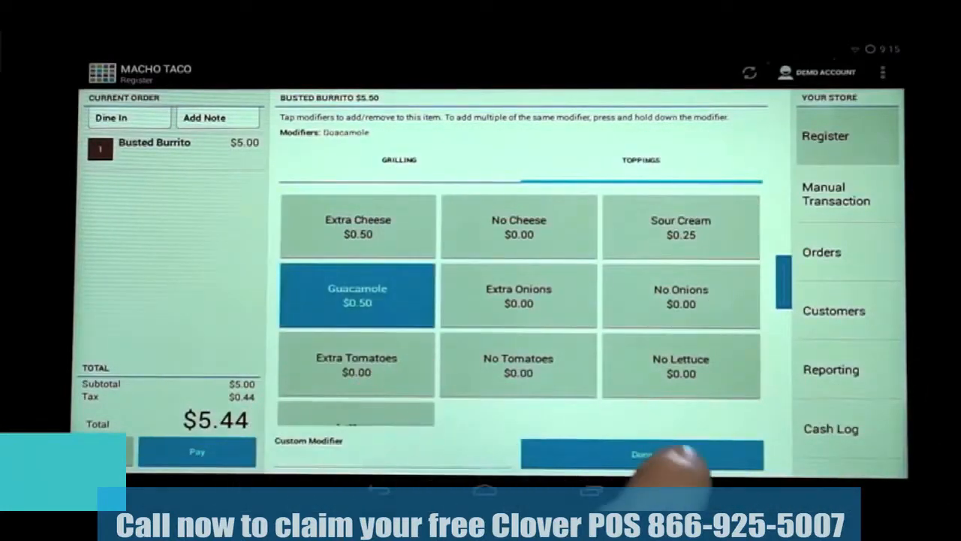
left_click(642, 454)
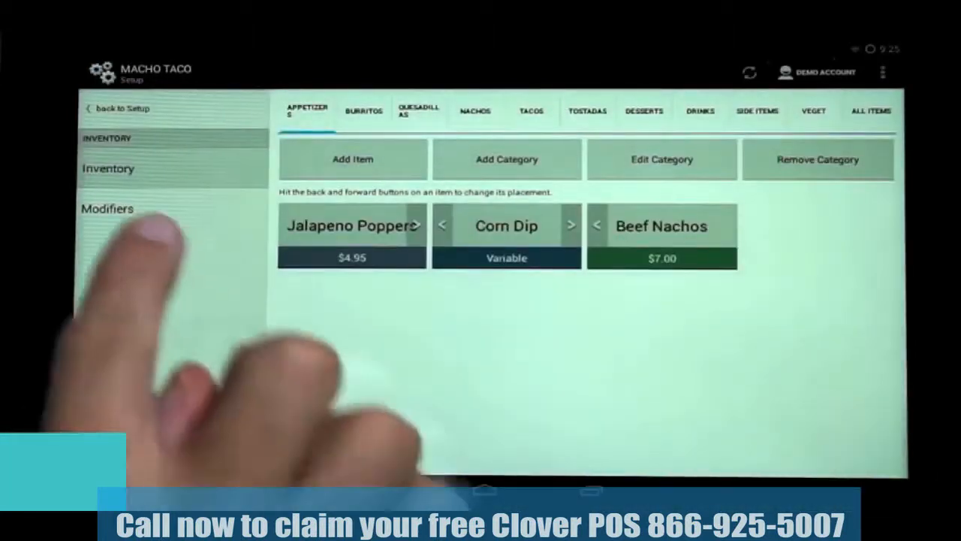
- Show the inventory's modifier groups list (Toppings, Size, Grilling, Spices)
left_click(107, 208)
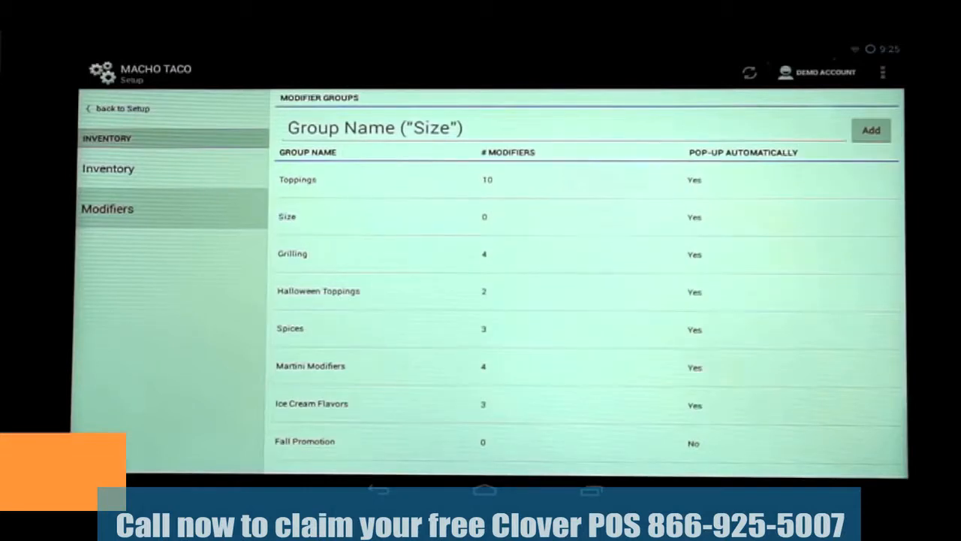
- Open the Toppings group and enter a new Rice topping with its price
left_click(298, 178)
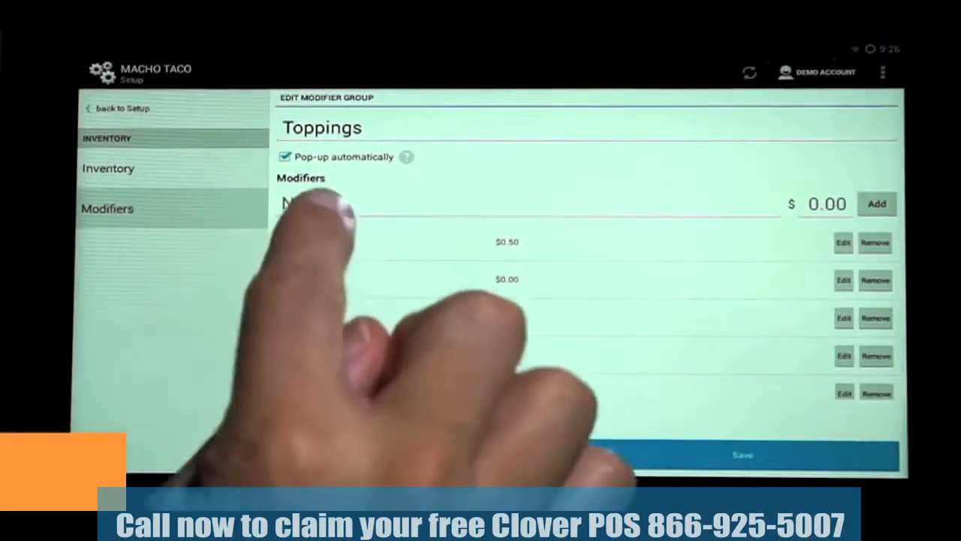
type("R")
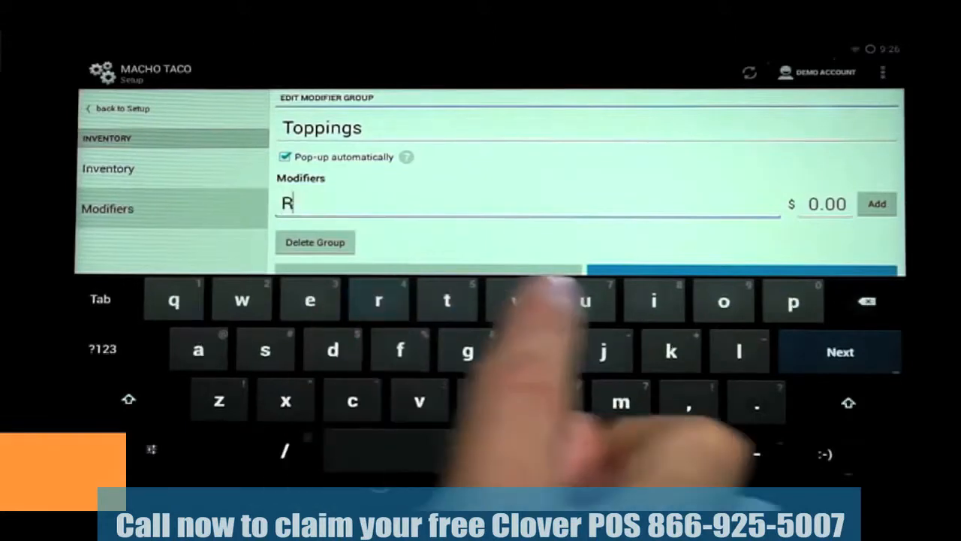
type("ice")
left_click(826, 205)
type("0.07")
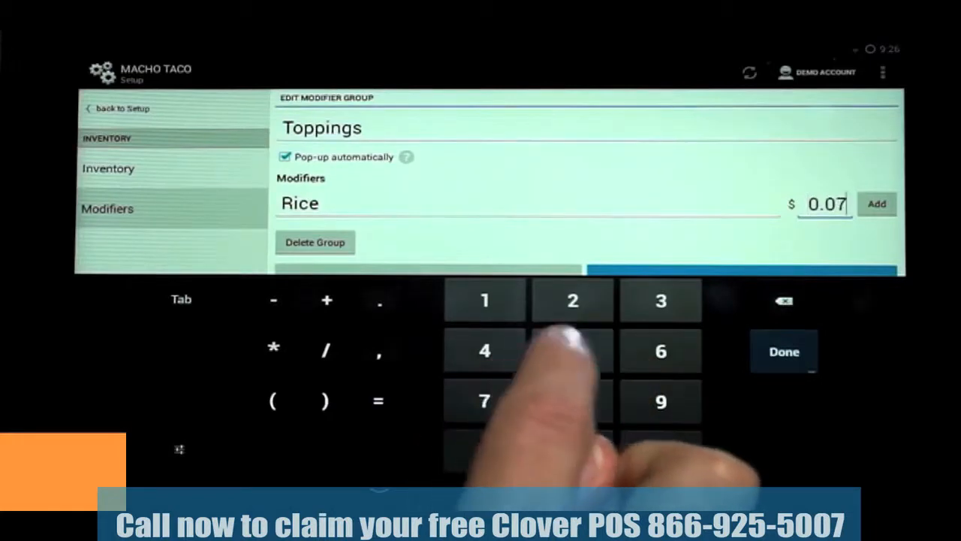
left_click(784, 351)
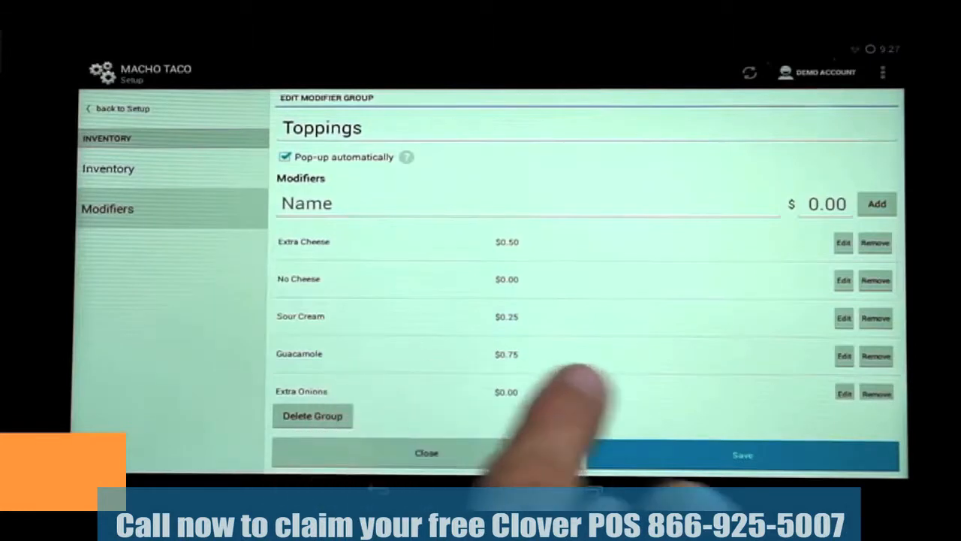
- Reprice the Guacamole topping from $0.75 to $0.50
left_click(843, 355)
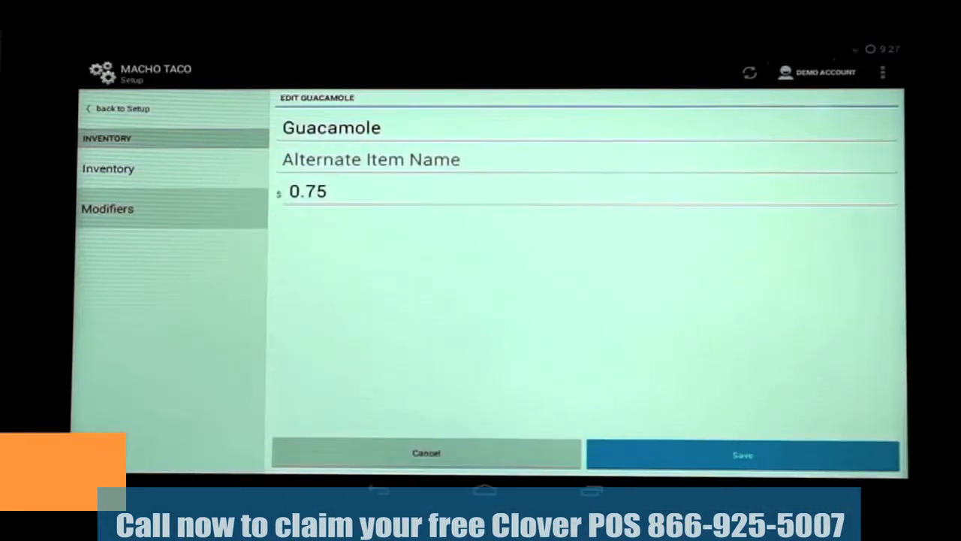
left_click(308, 191)
type("0.5")
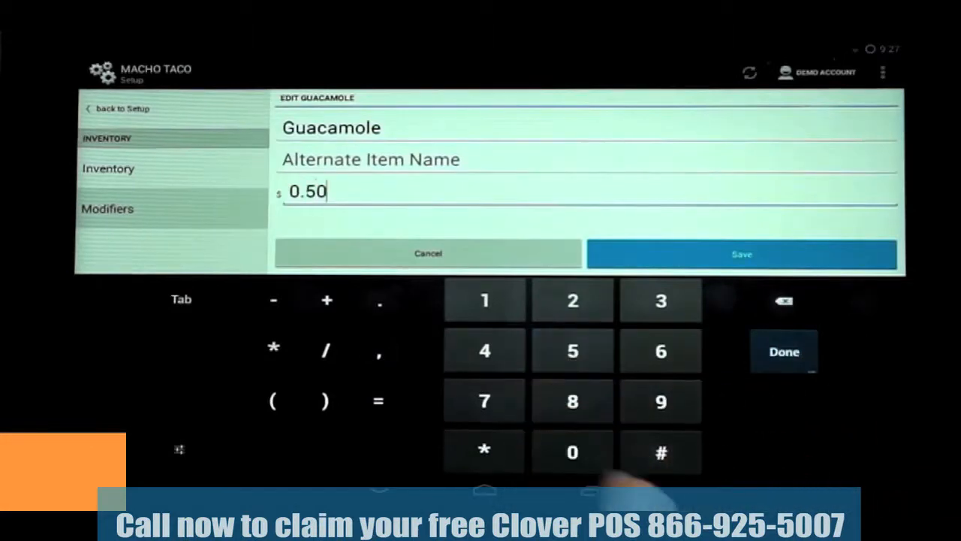
left_click(784, 352)
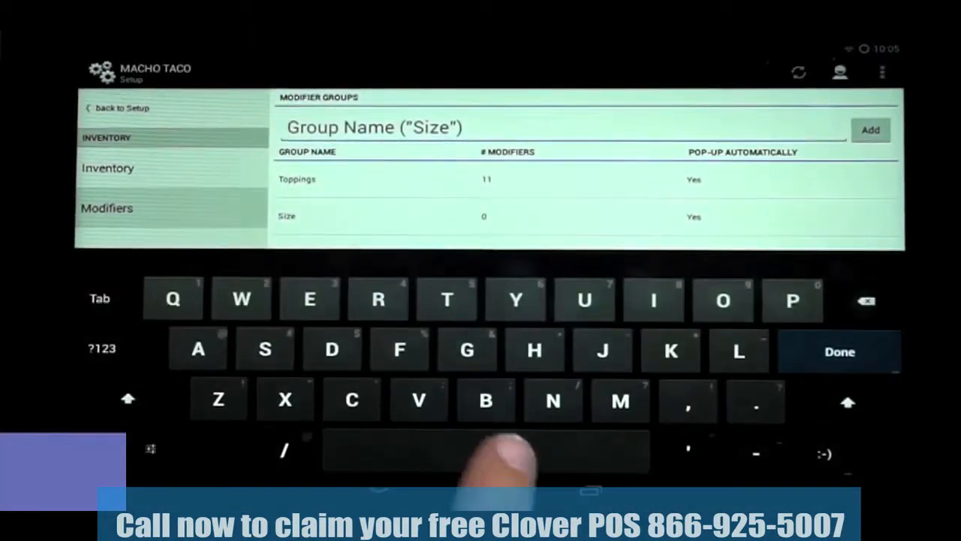
- Create the Salad Toppings modifier group and scroll the group list to it
type("No")
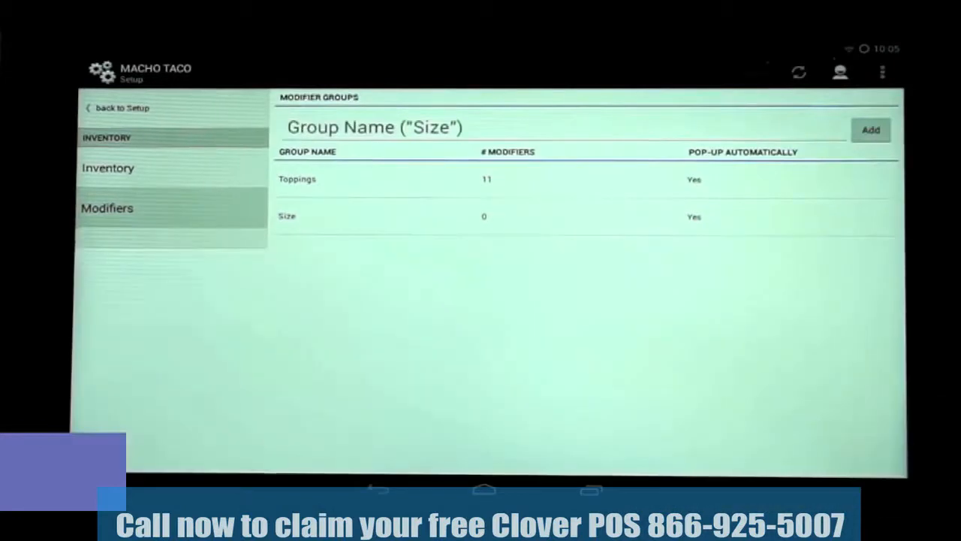
type("Salad")
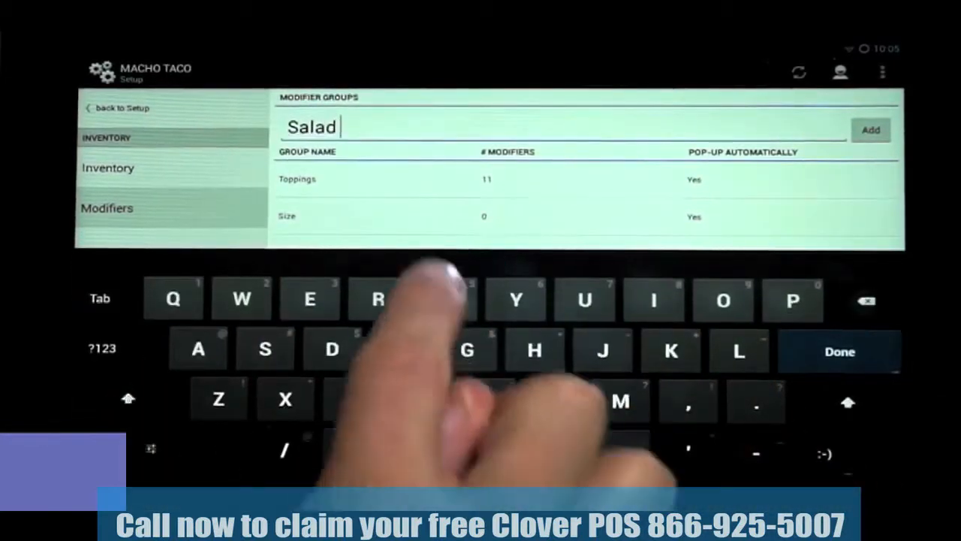
type("Toppin")
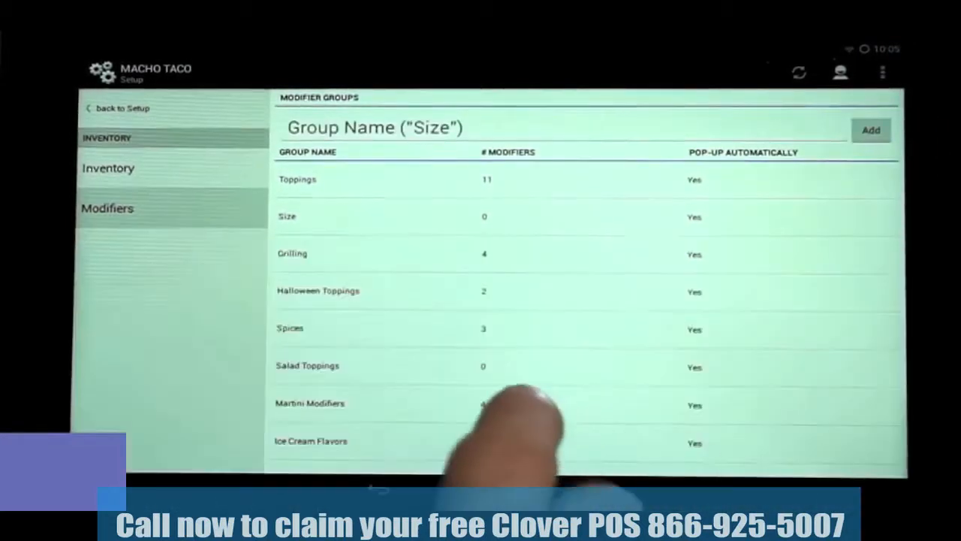
scroll("down", 3)
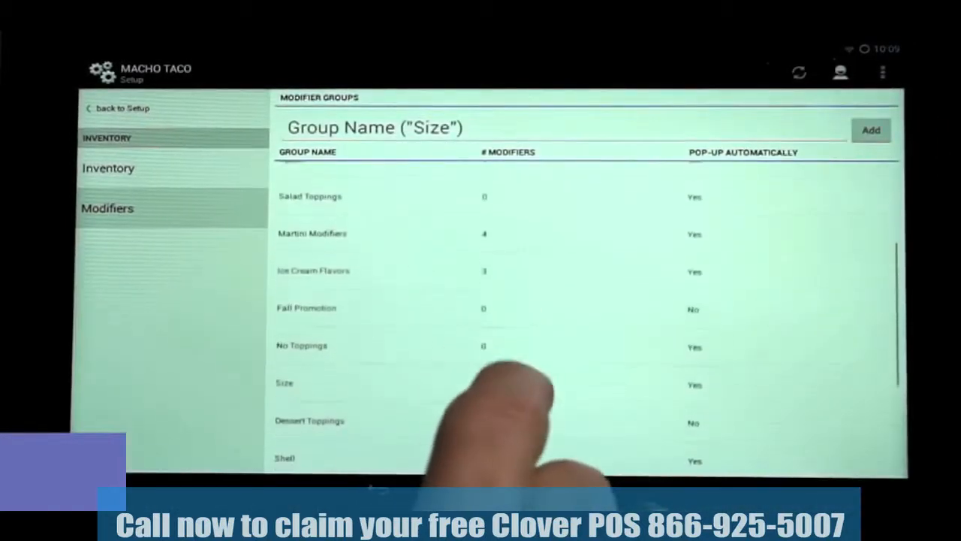
- Open the empty Salad Toppings group and start entering a new modifier name
left_click(300, 345)
type("No")
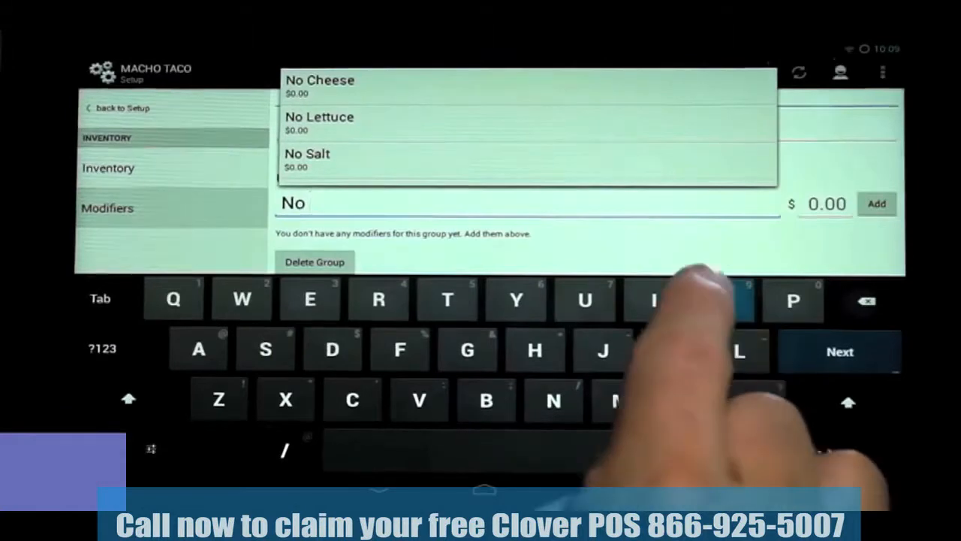
type("Onion")
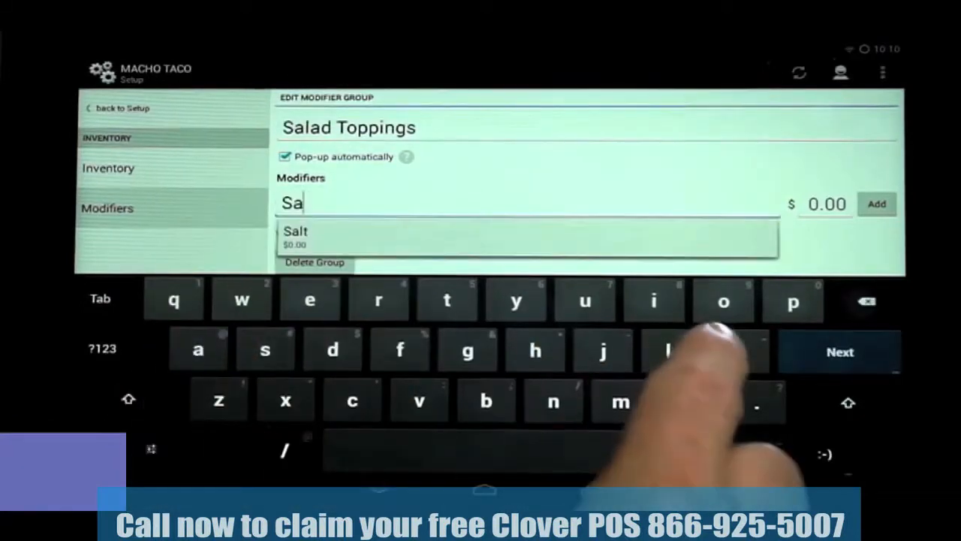
- Add Salsa to Salad Toppings, disable automatic pop-up, and cancel deleting the group
type("lsa")
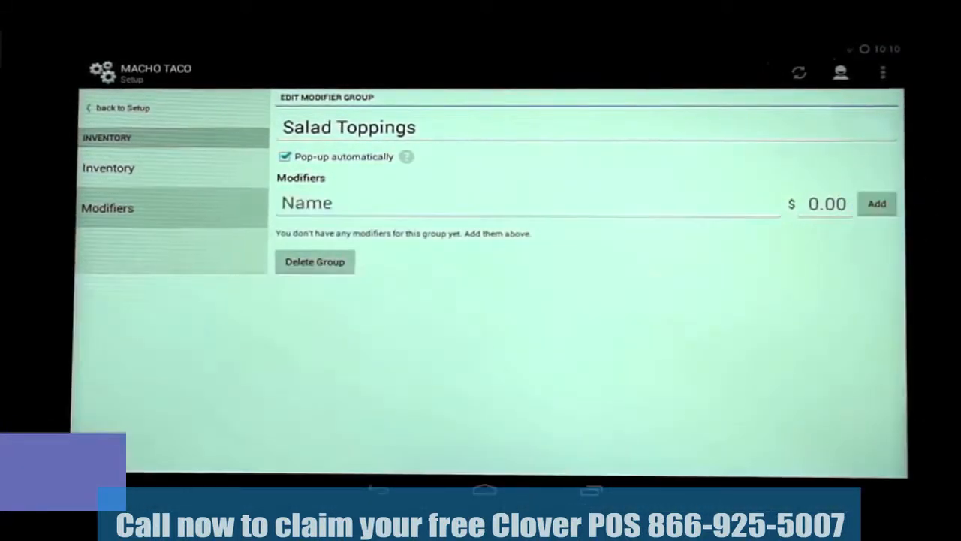
left_click(526, 203)
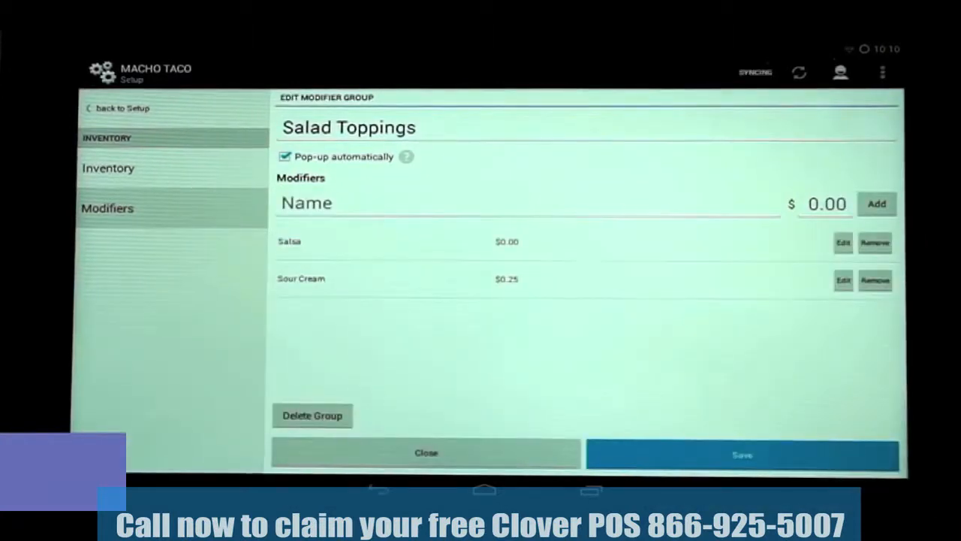
left_click(284, 156)
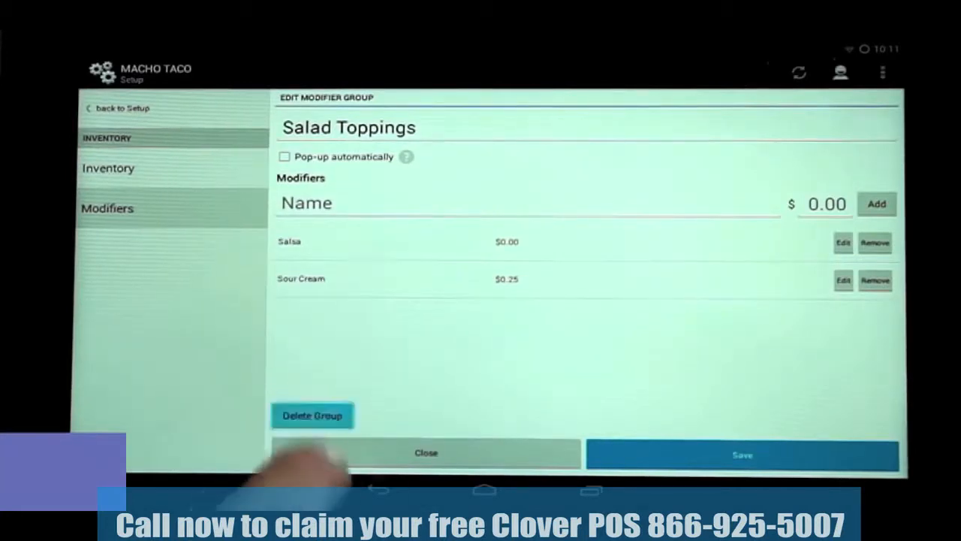
left_click(312, 416)
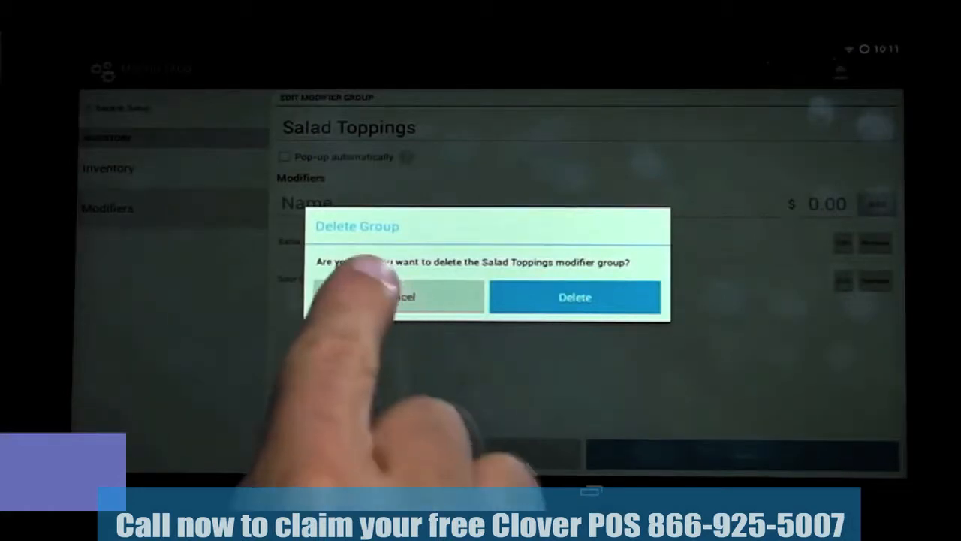
left_click(391, 296)
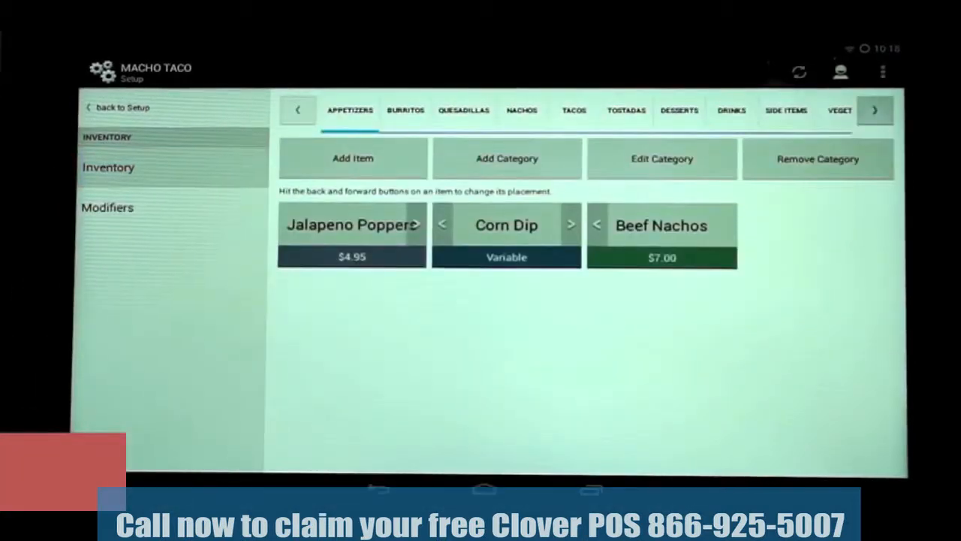
- Attach modifier groups to the Supreme item in the Tostadas category
left_click(625, 111)
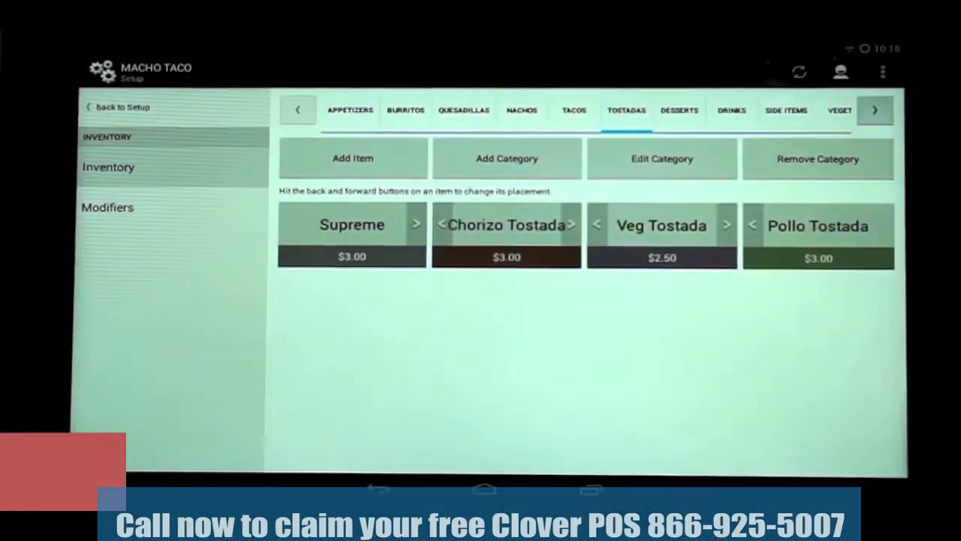
left_click(351, 223)
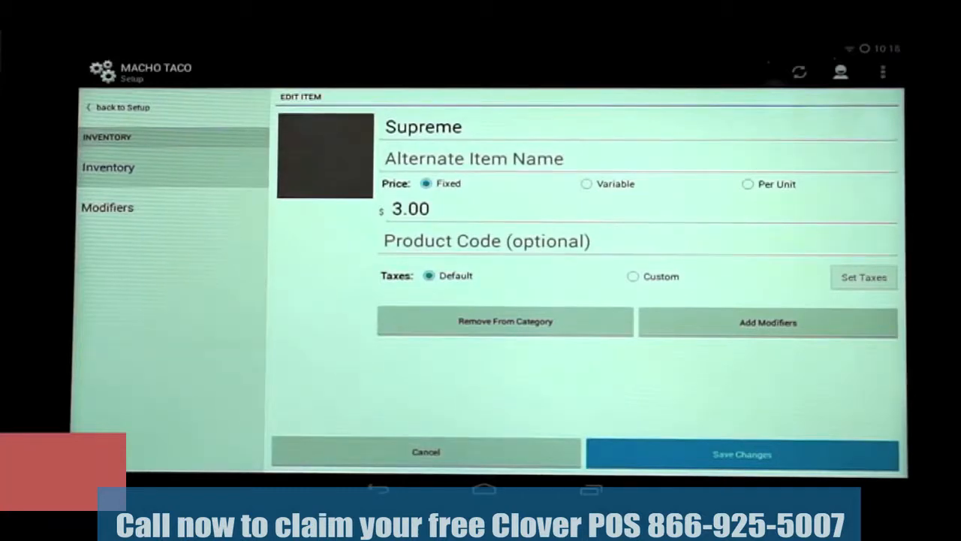
left_click(767, 322)
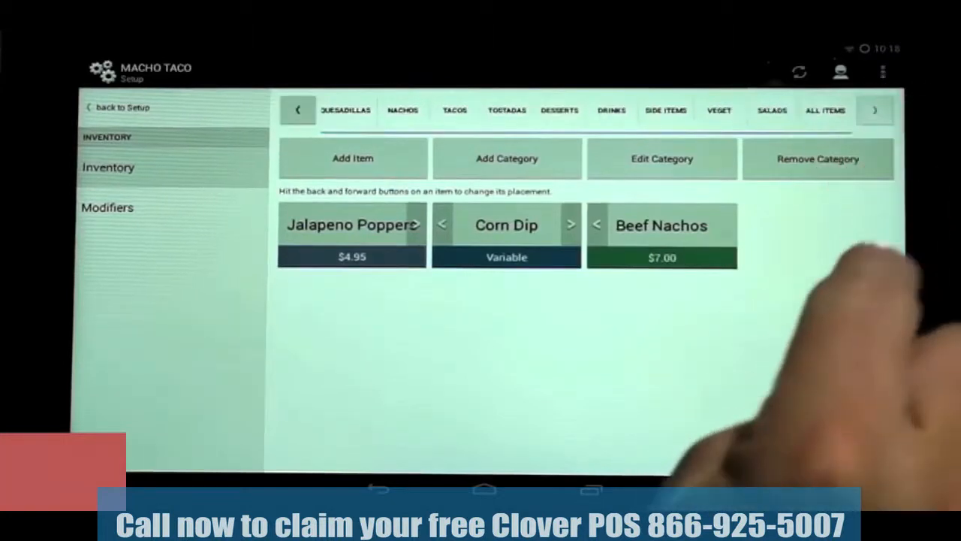
- Attach a modifier group to the $5.95 Taco Salad and save it
left_click(771, 110)
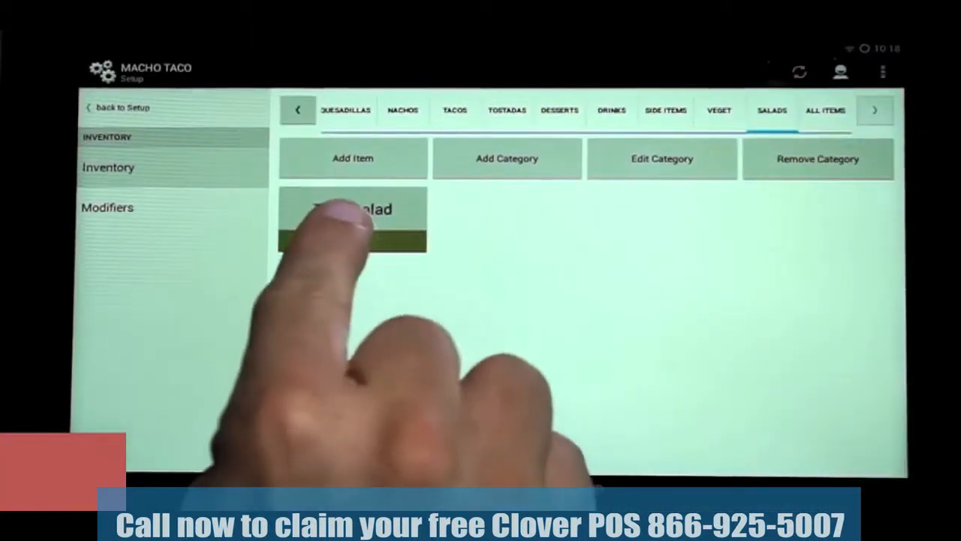
left_click(352, 218)
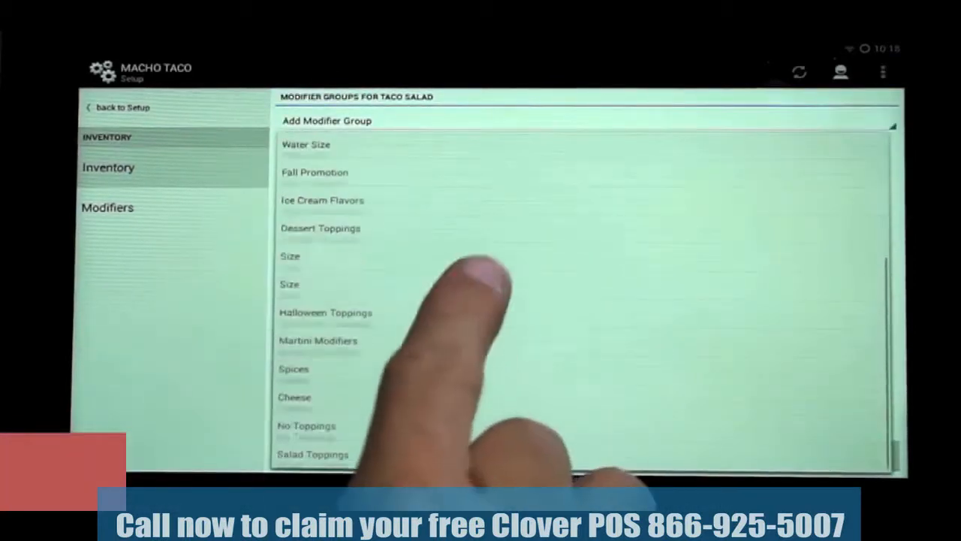
left_click(312, 454)
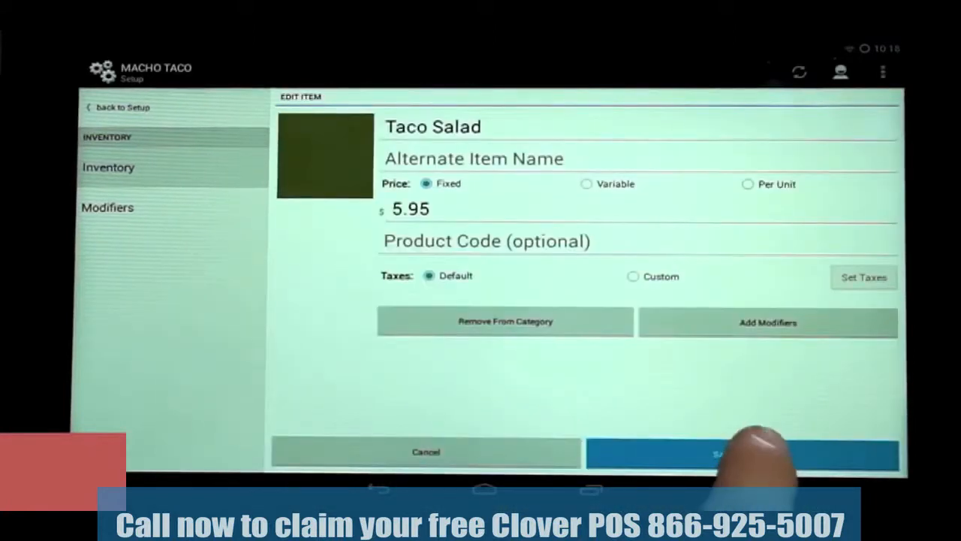
left_click(744, 452)
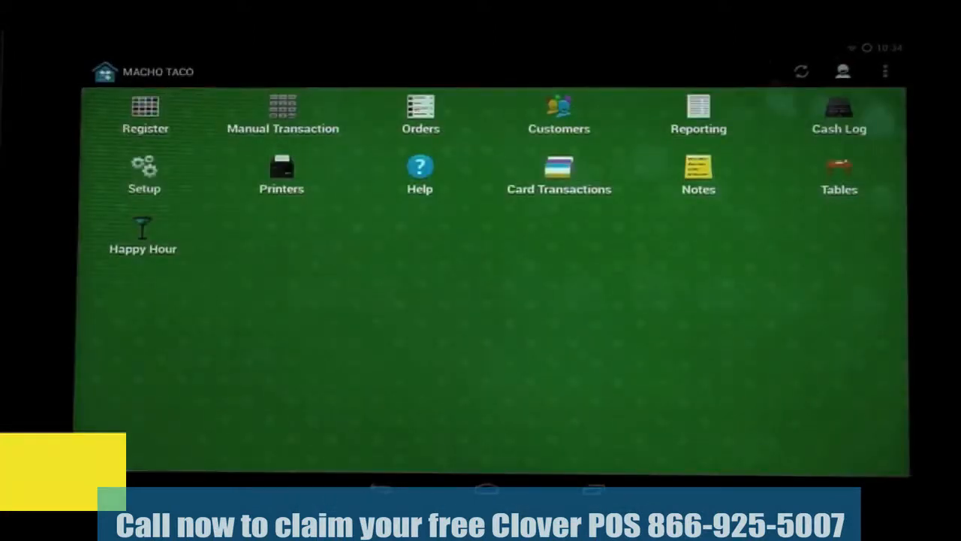
- Start a new order with a Supreme tostada topped with Guacamole and Extra Lettuce
left_click(145, 112)
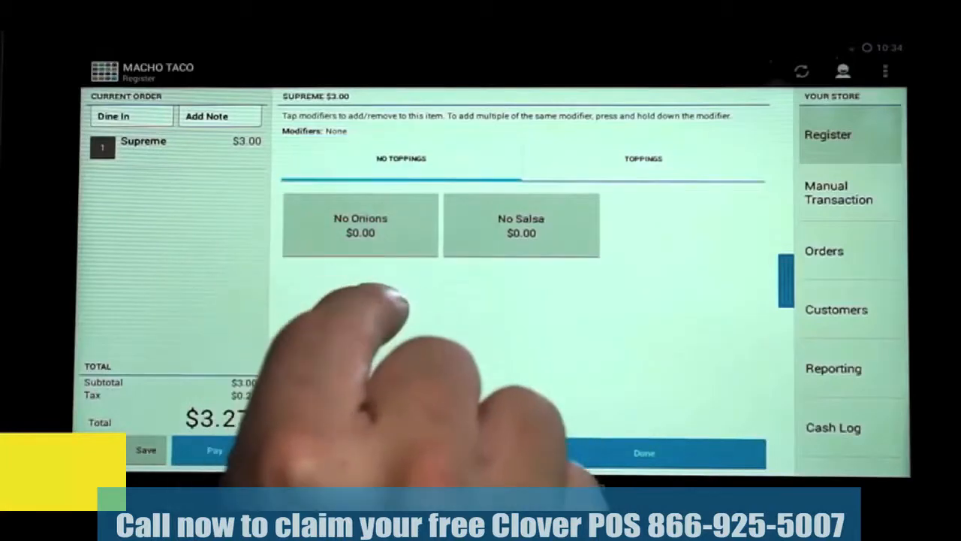
left_click(643, 159)
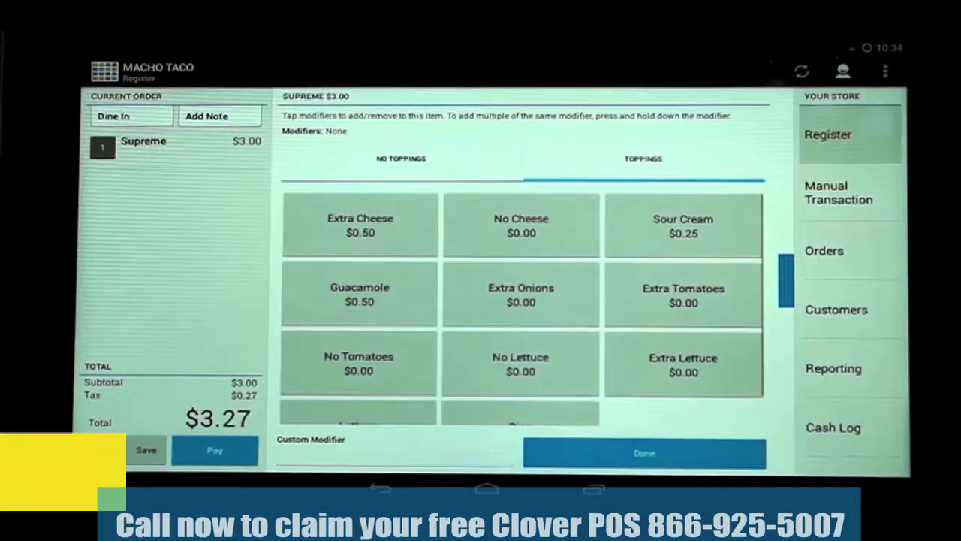
left_click(359, 293)
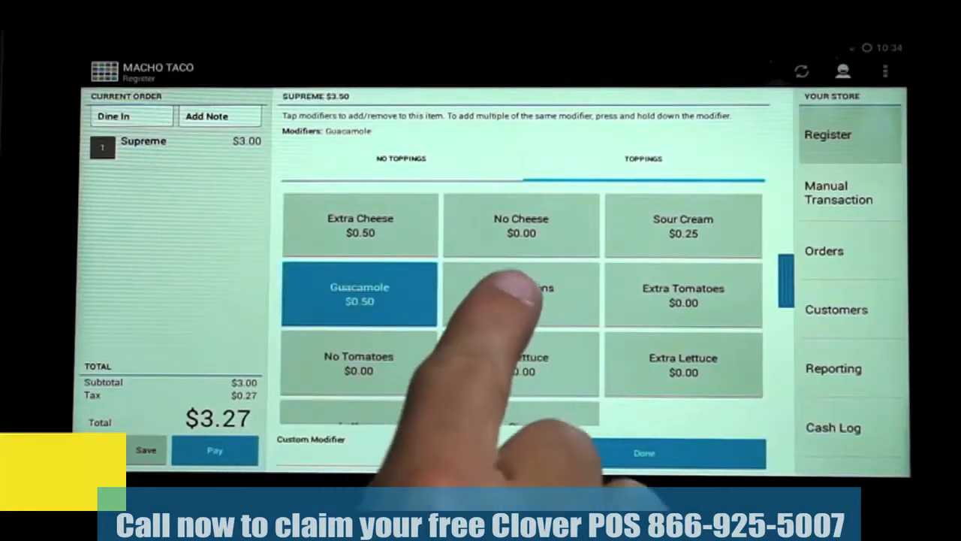
left_click(682, 365)
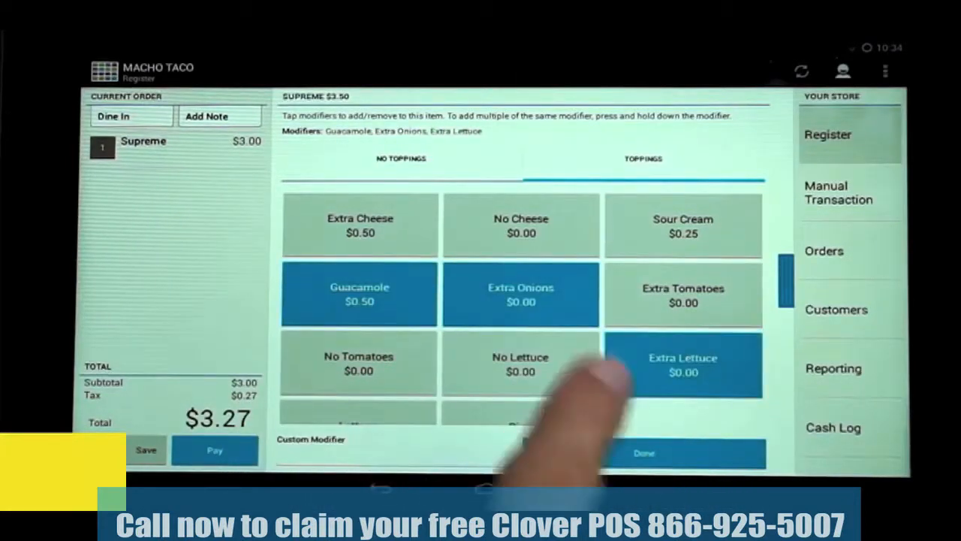
left_click(521, 293)
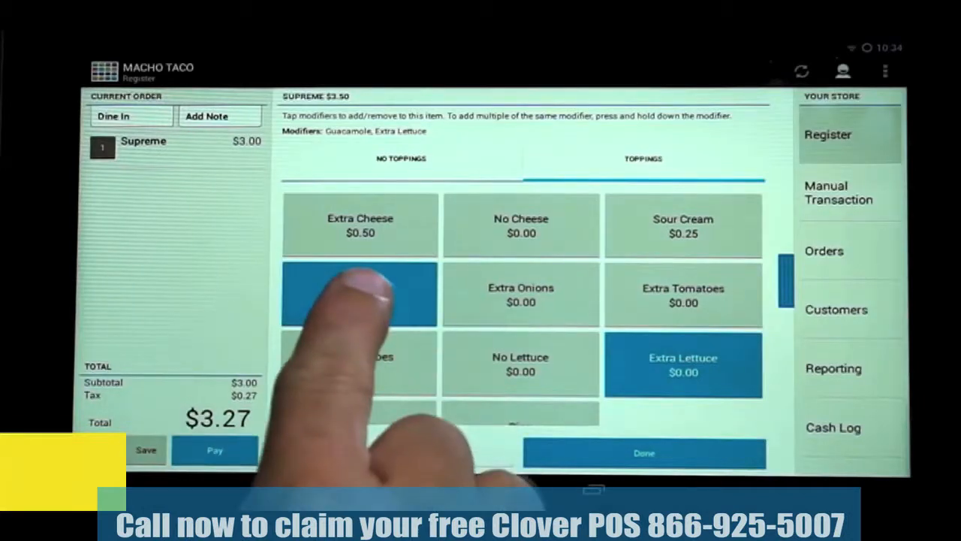
- Double the Supreme's Guacamole portion, bringing the order total to $4.36
left_click(359, 292)
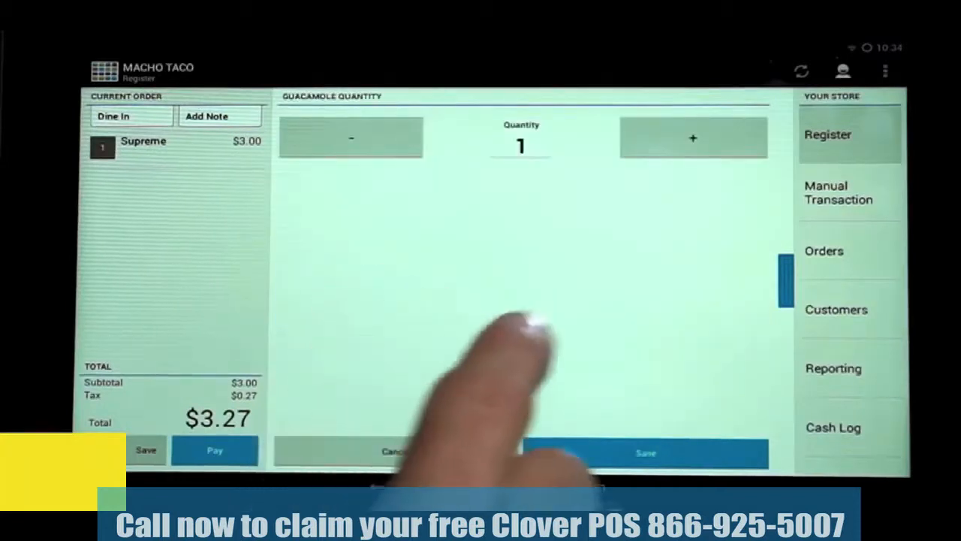
left_click(692, 138)
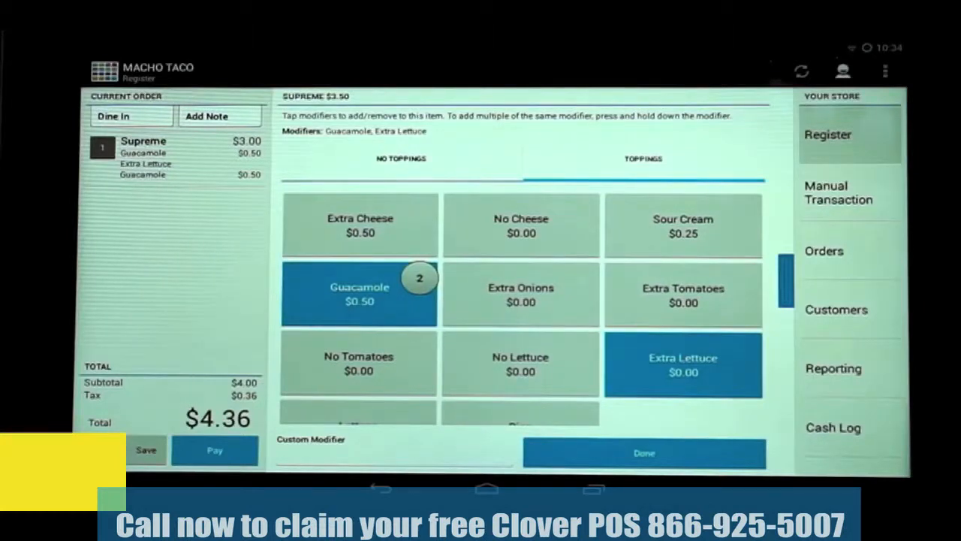
left_click(643, 452)
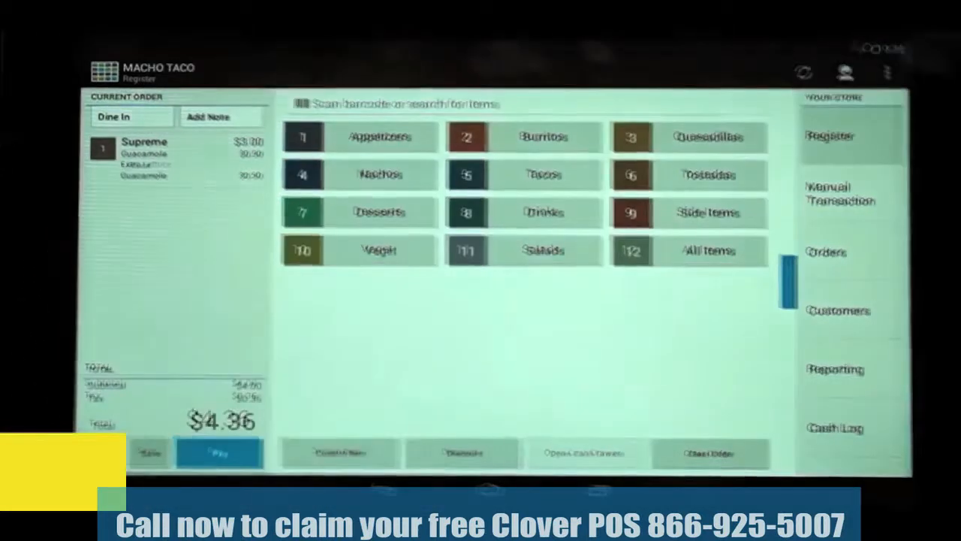
- Open the Supreme's modifiers and view the Toppings modifier group in Setup
left_click(144, 146)
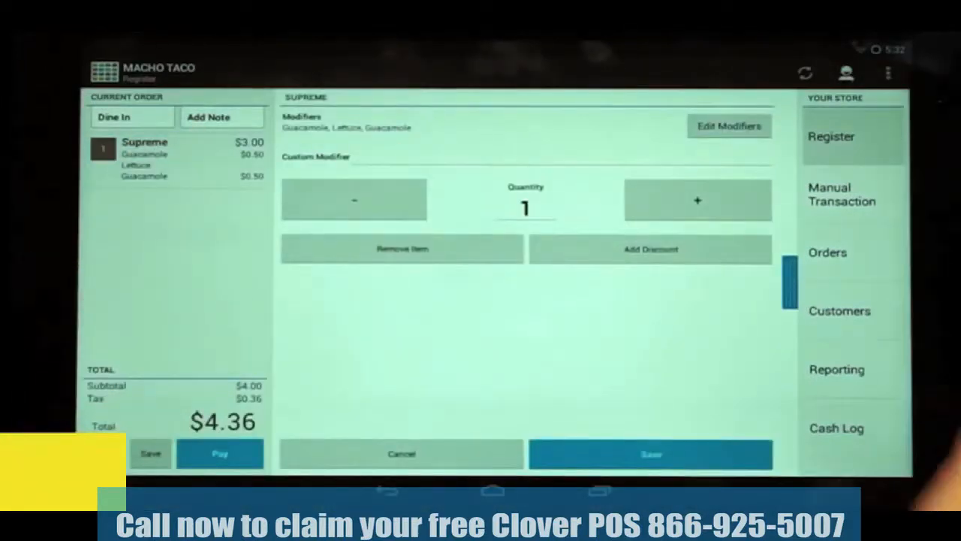
left_click(727, 126)
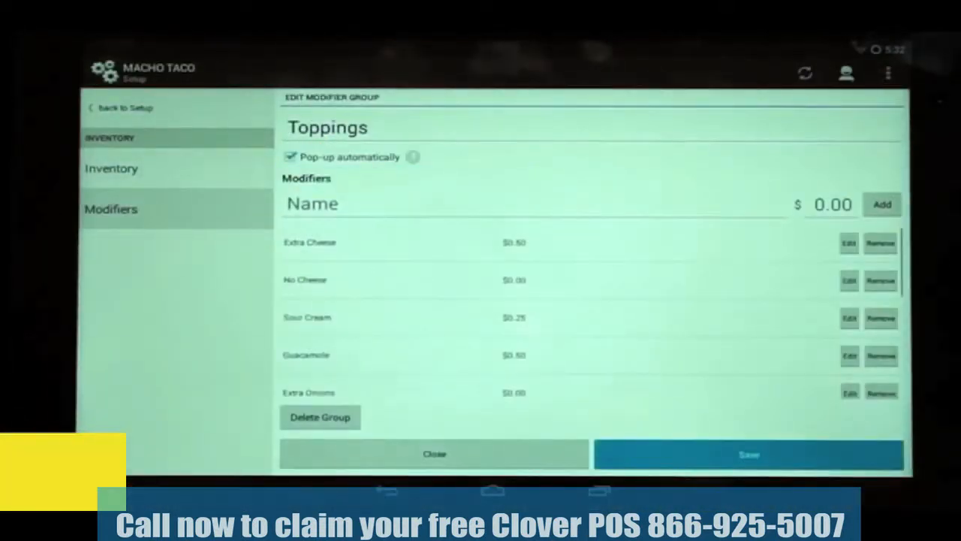
left_click(327, 127)
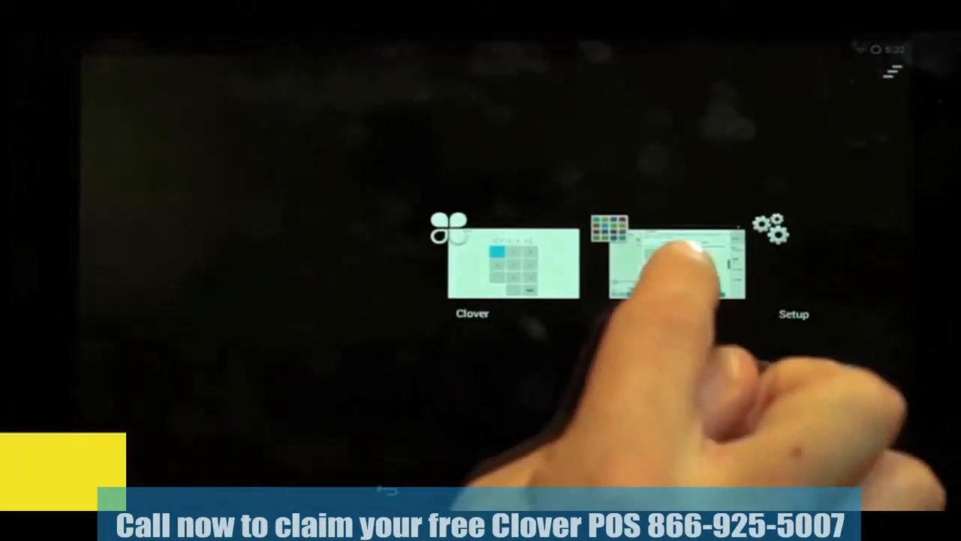
- Return to the Register, check the No Toppings options, and finish the Supreme's modifiers
left_click(512, 263)
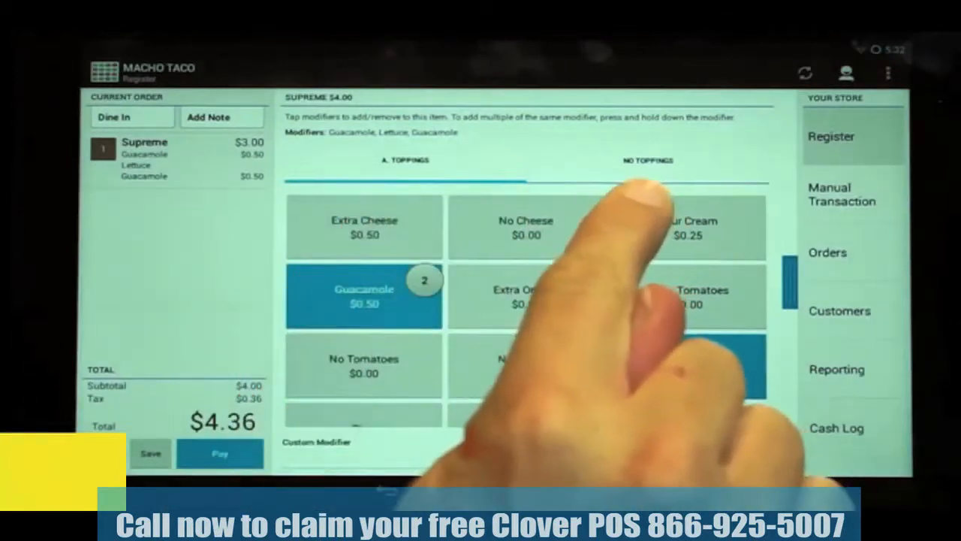
left_click(687, 366)
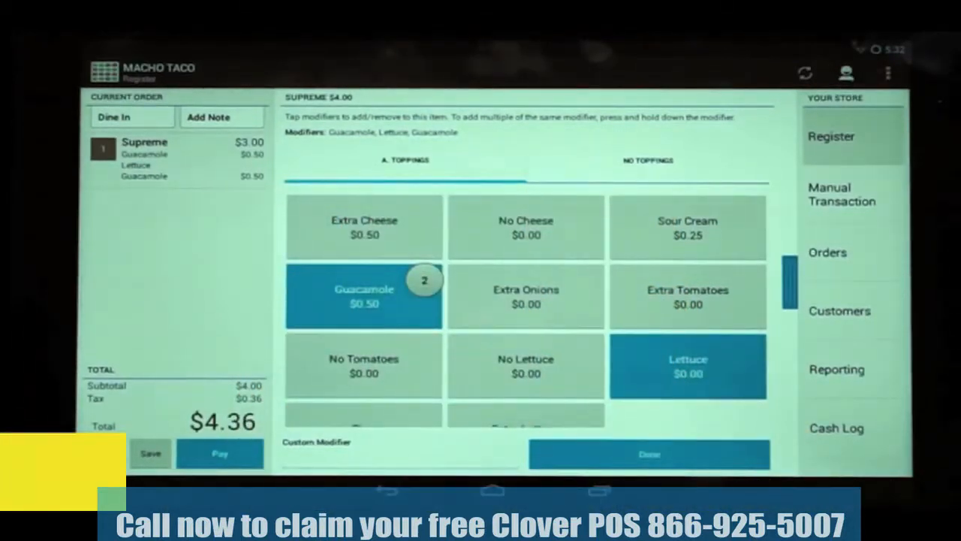
left_click(649, 455)
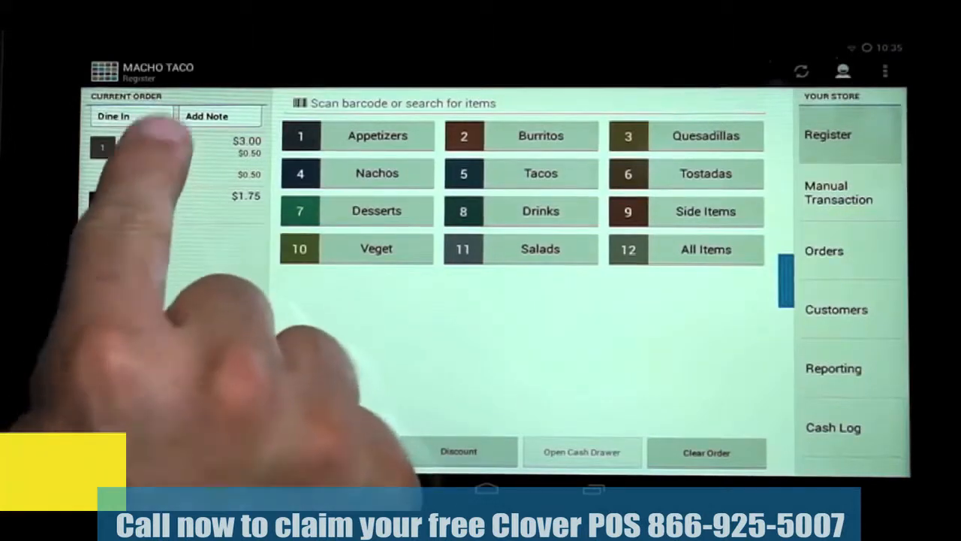
- Cut the Supreme's Guacamole to one portion, lowering the order total to $5.72
left_click(143, 147)
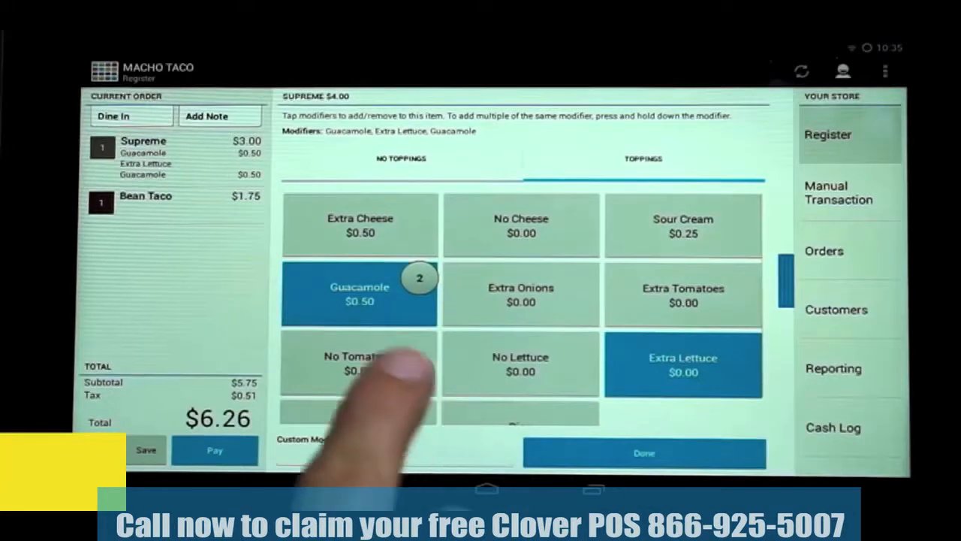
left_click(360, 293)
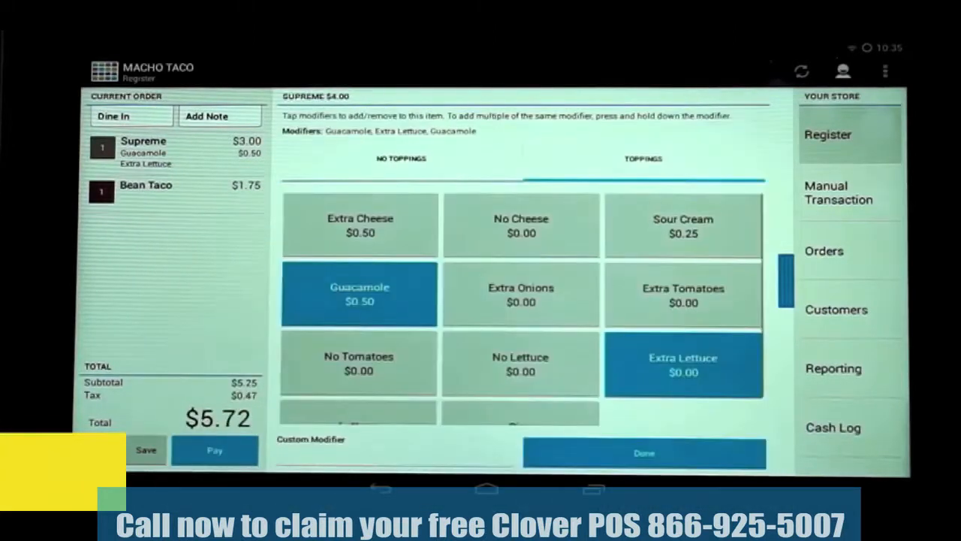
left_click(644, 452)
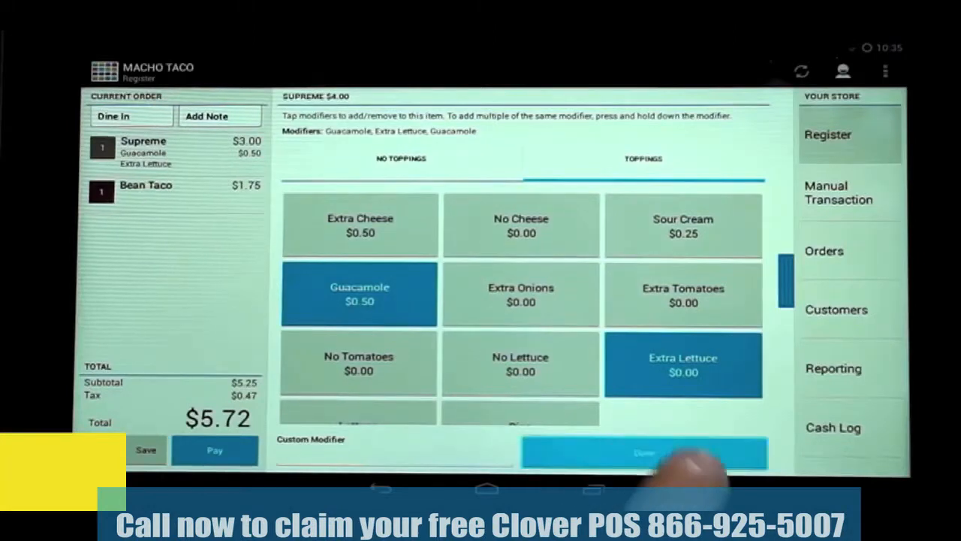
left_click(644, 452)
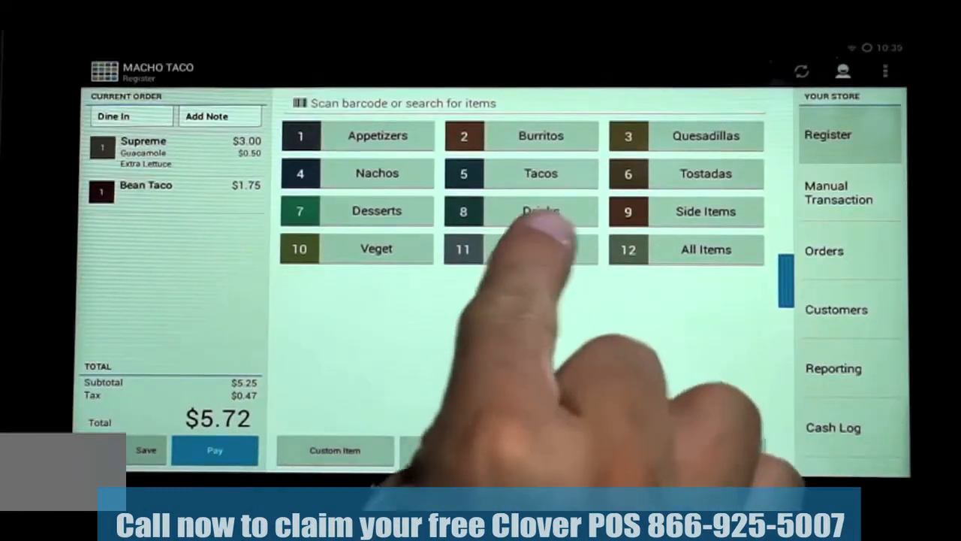
- Add a Taco Salad with Sour Cream, bringing the total to $12.47, and save the order
left_click(539, 249)
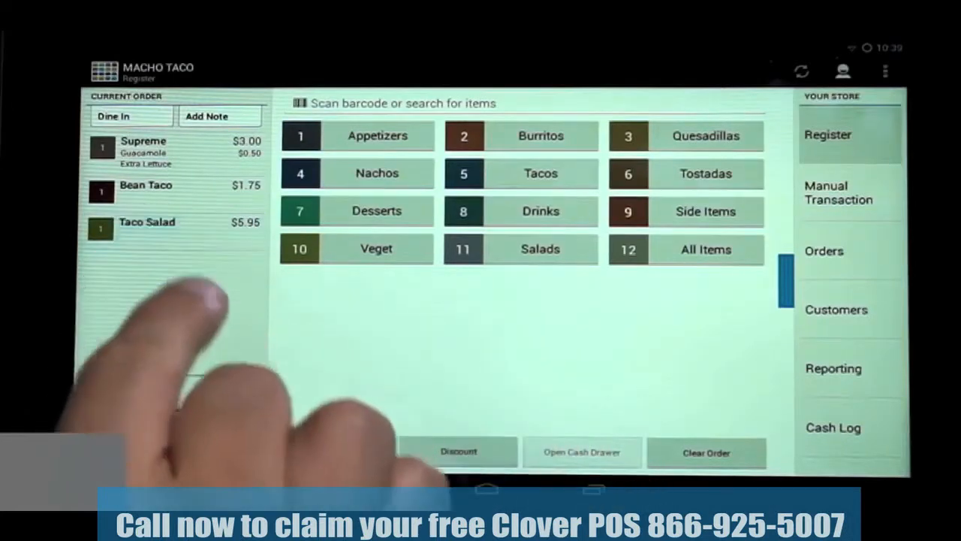
left_click(147, 222)
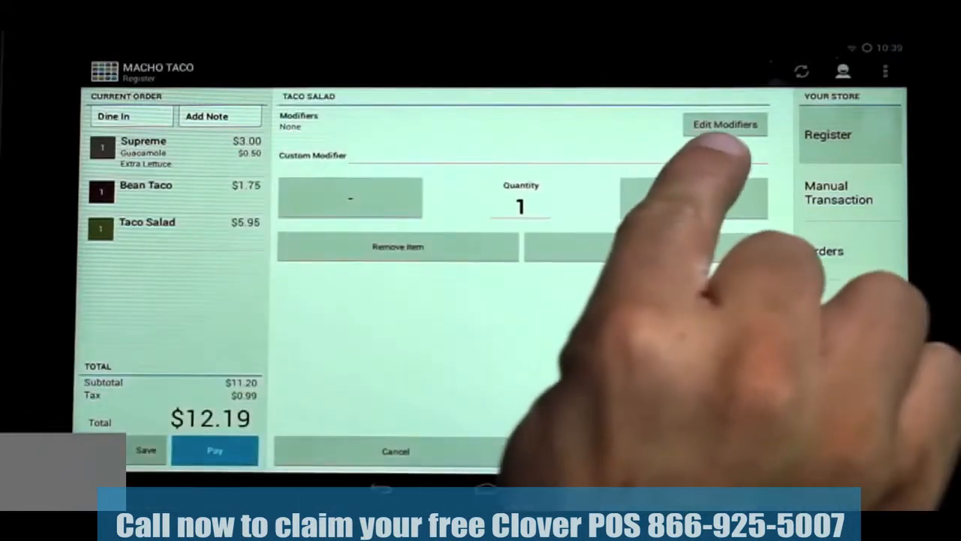
left_click(724, 123)
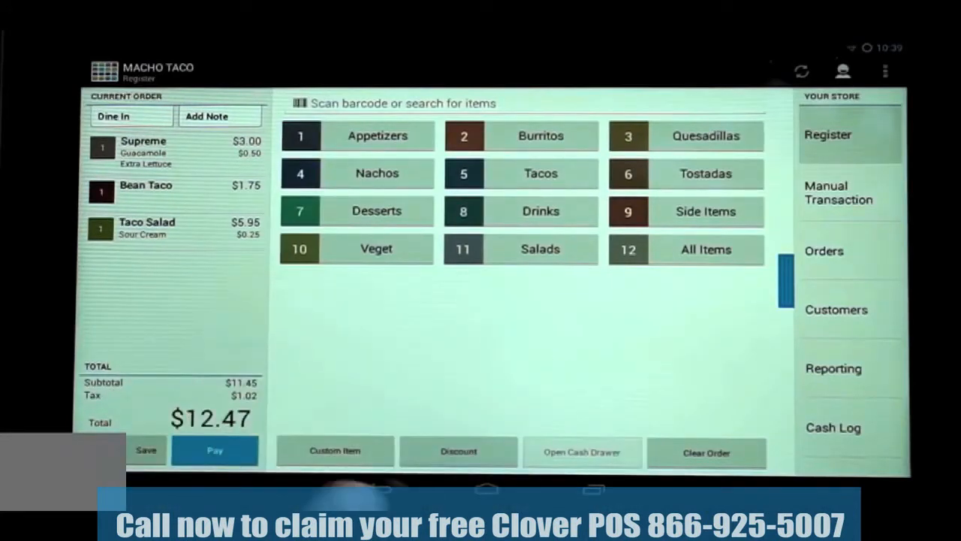
left_click(145, 449)
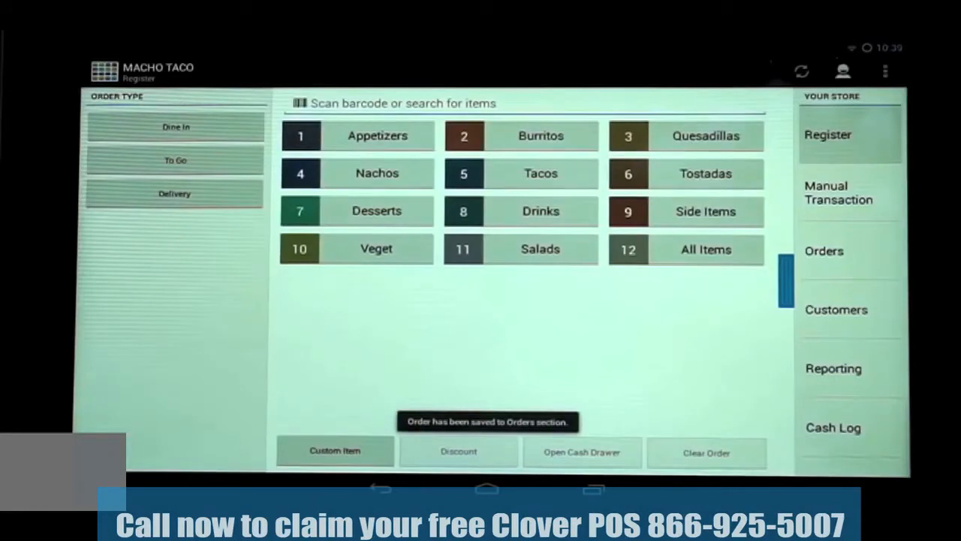